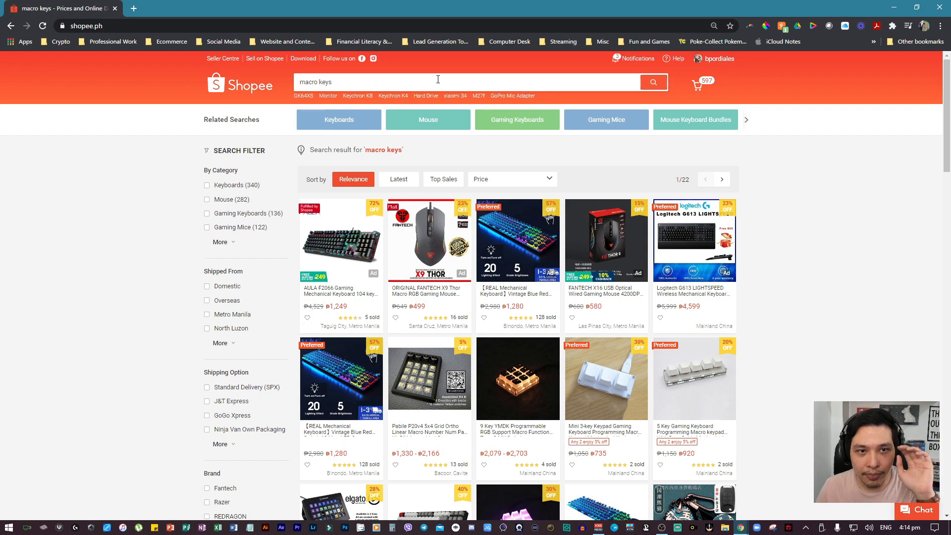
# Step: Scroll through the Sayo Device archive contents to find the CLI executable
pyautogui.scroll(-3)
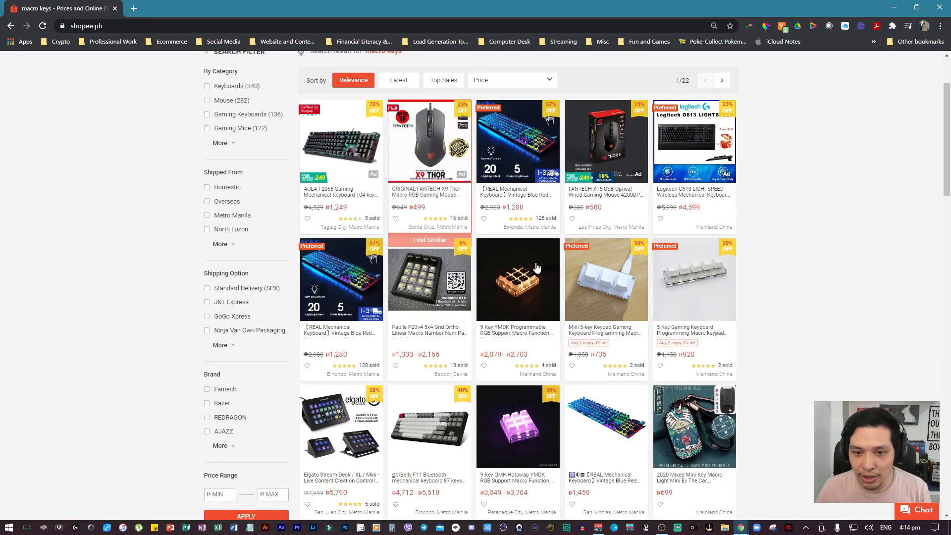
pyautogui.scroll(-3)
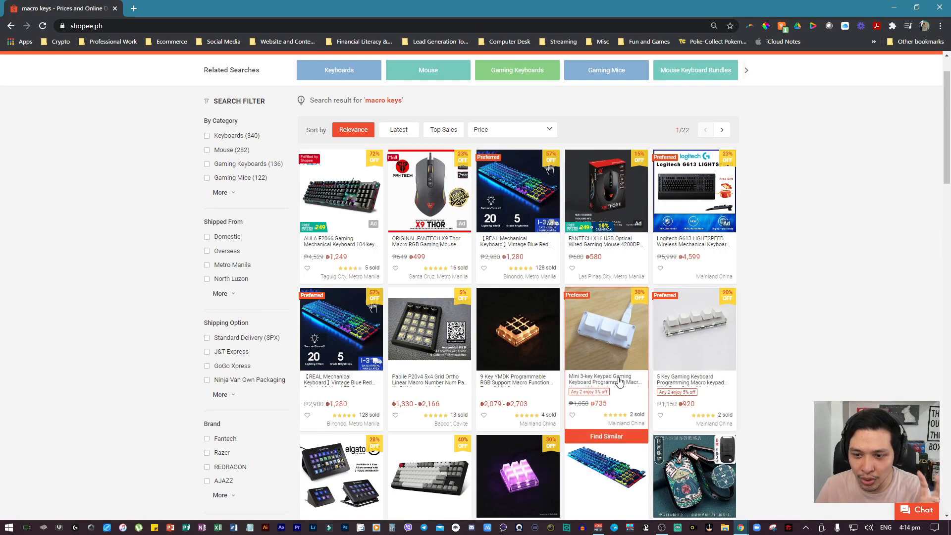
pyautogui.scroll(-3)
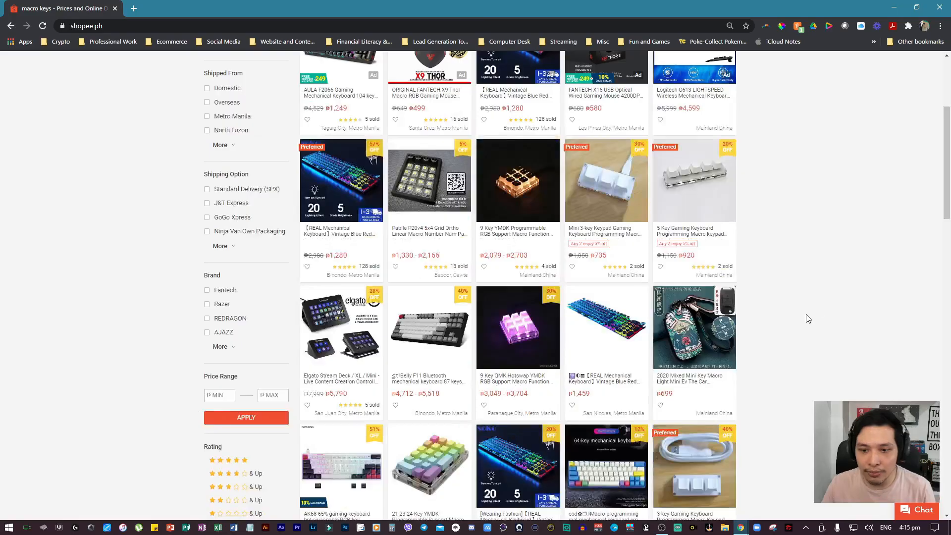
pyautogui.moveTo(814, 278)
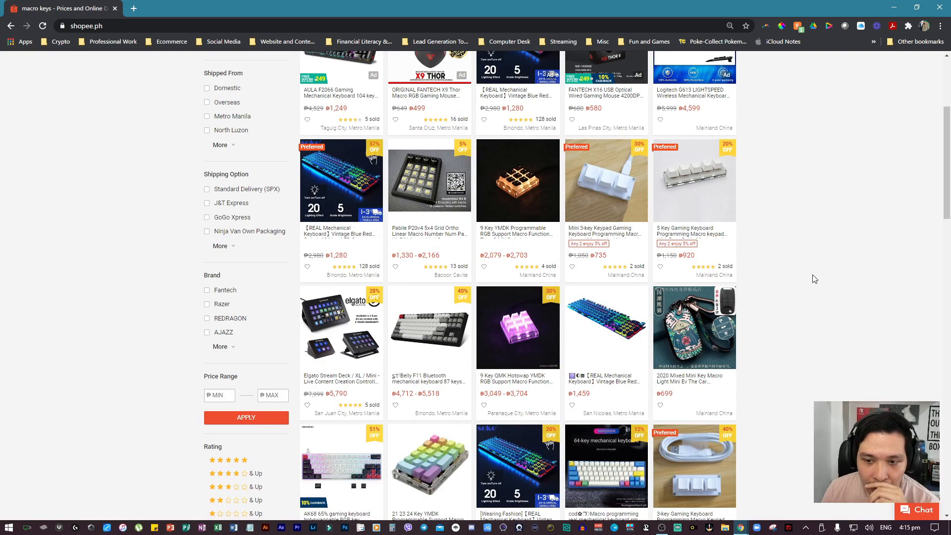
pyautogui.scroll(-3)
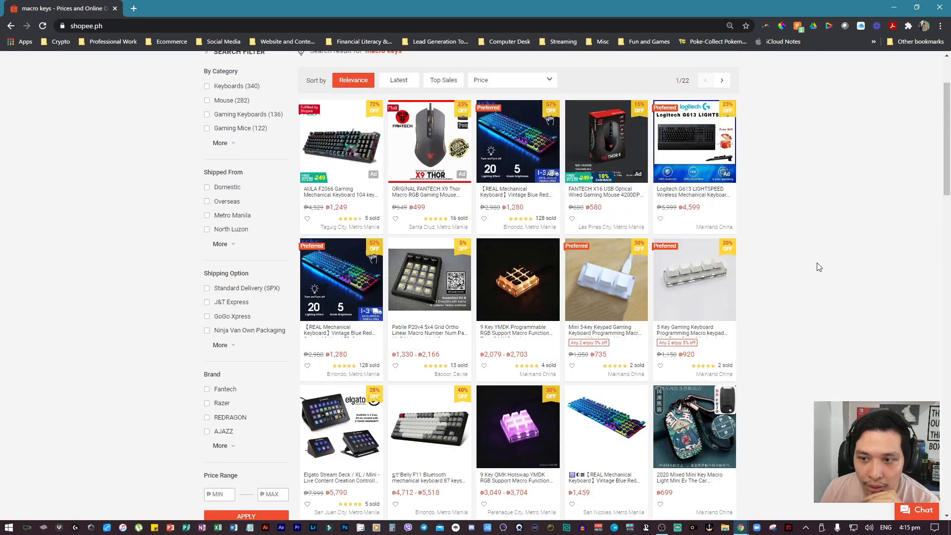
pyautogui.scroll(3)
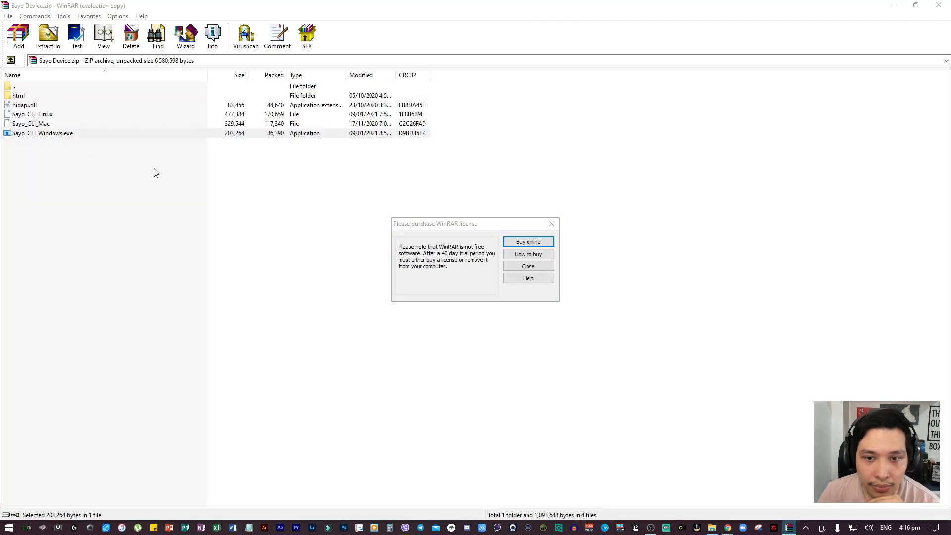
# Step: Dismiss the WinRAR license reminder and run Sayo_CLI_Windows.exe, allowing the unverified app
pyautogui.click(528, 265)
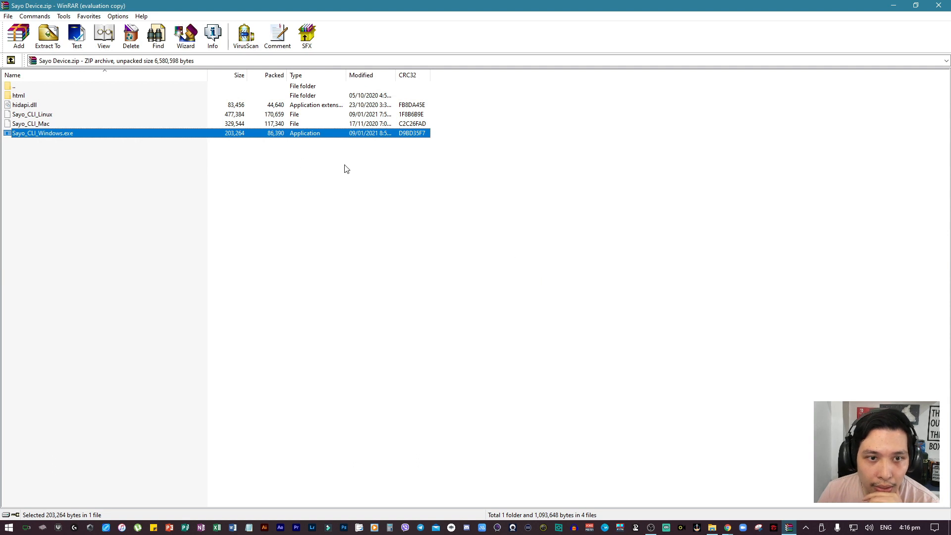
pyautogui.moveTo(489, 333)
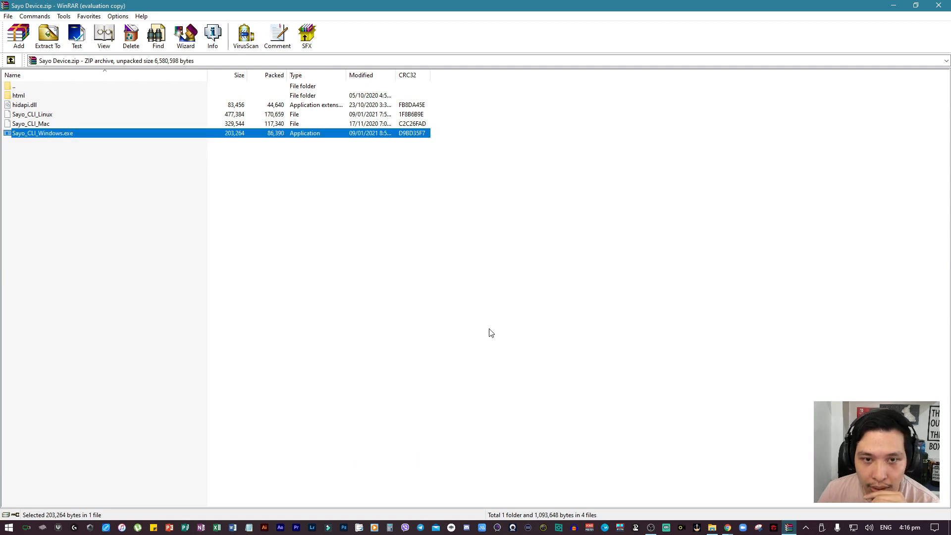
pyautogui.doubleClick(39, 133)
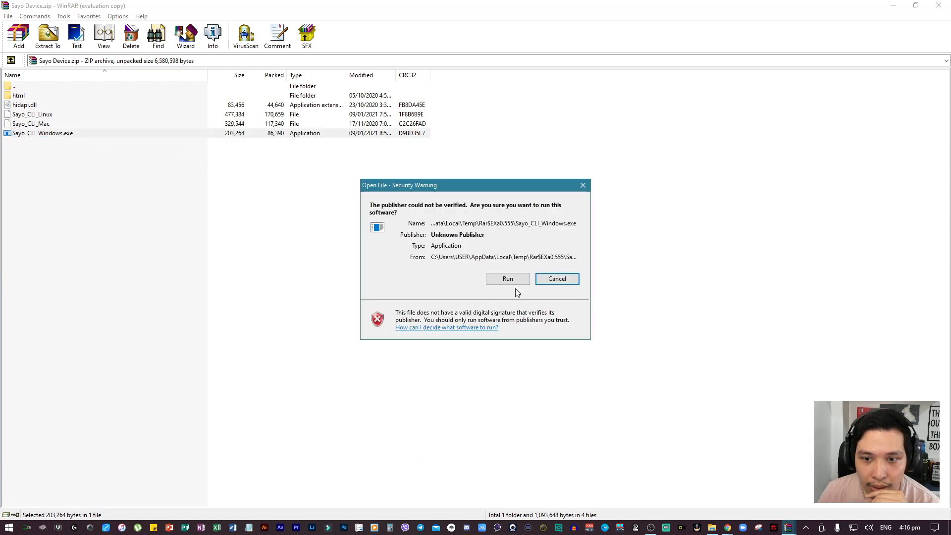
pyautogui.click(508, 279)
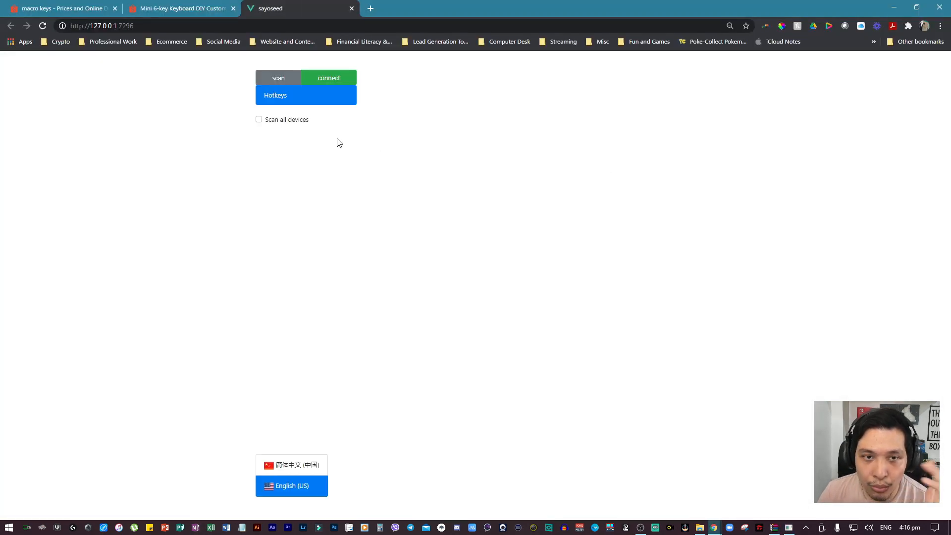
# Step: Connect to the macro pad and keep button 1 in Keyboard + LED control mode
pyautogui.click(107, 26)
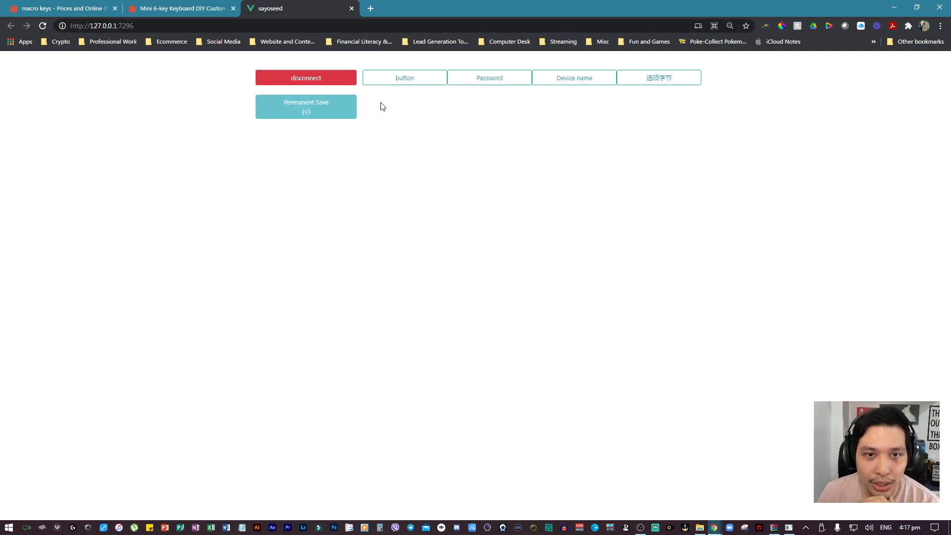
pyautogui.click(404, 77)
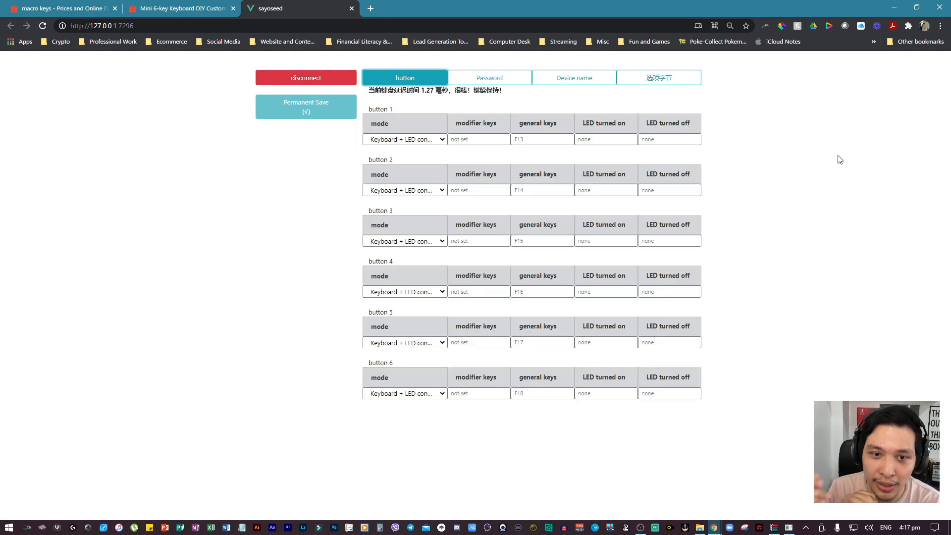
pyautogui.click(404, 139)
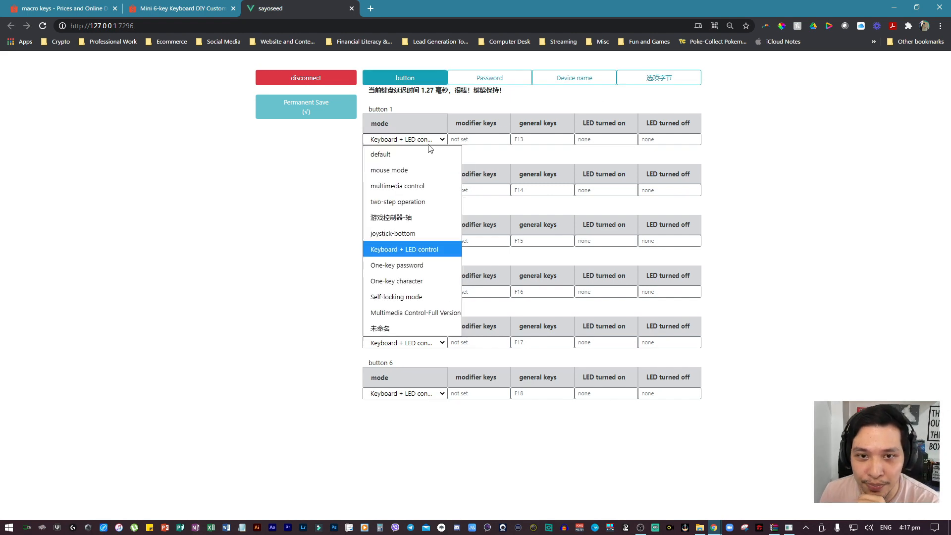
pyautogui.click(412, 249)
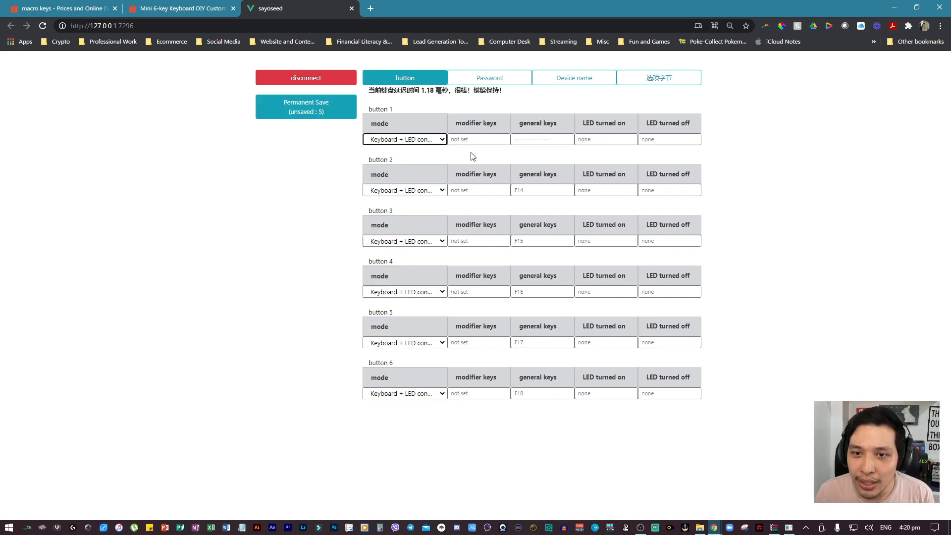
# Step: Assign F13 as the general key that button 1 sends
pyautogui.click(542, 139)
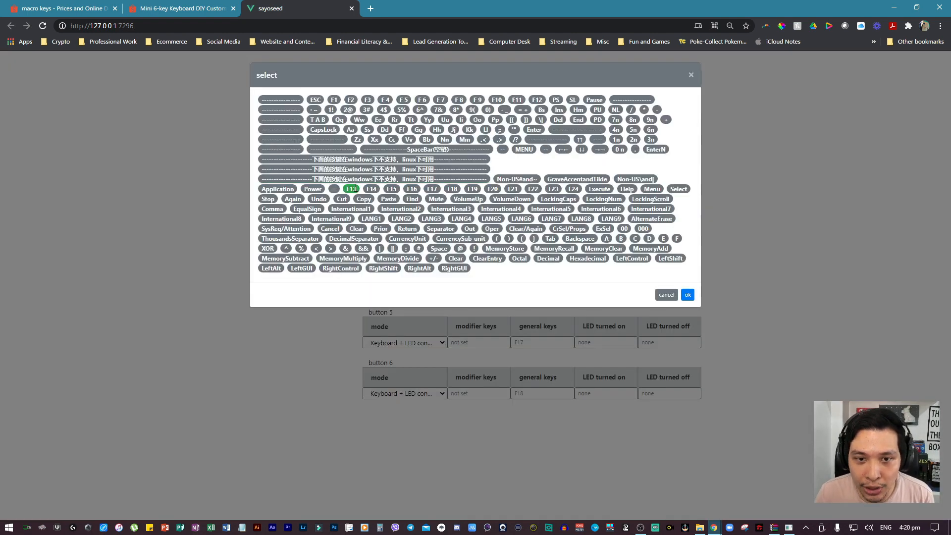
pyautogui.click(688, 294)
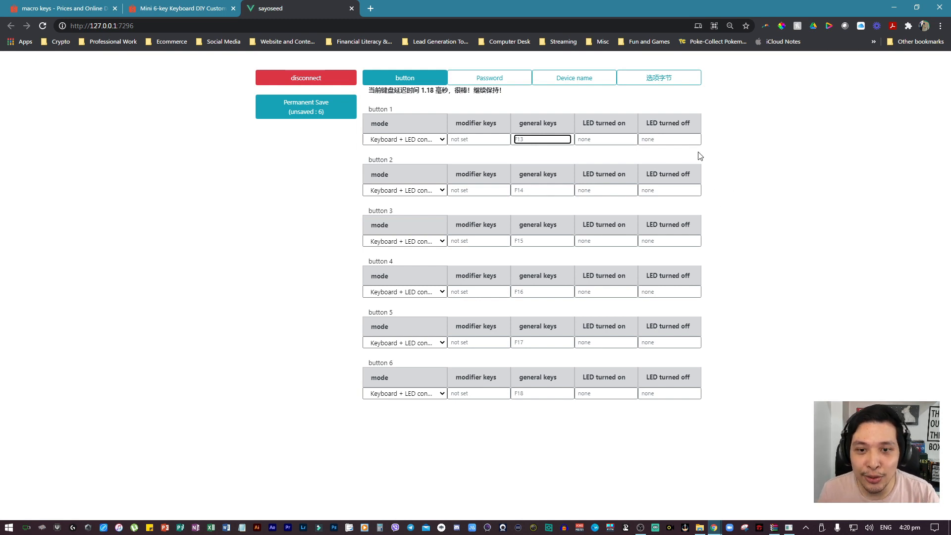
pyautogui.click(178, 8)
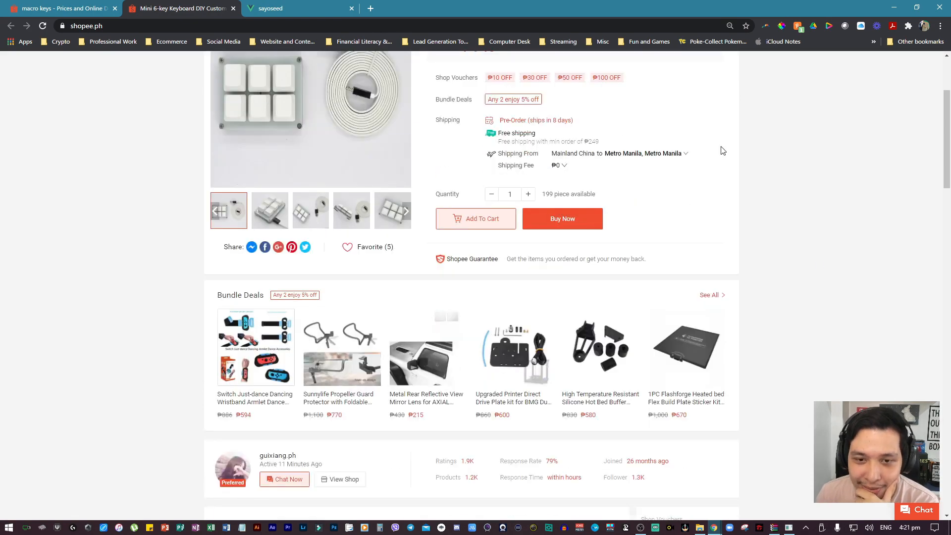
# Step: Open the 8 Keys USB keyboard listing under From the Same Shop
pyautogui.scroll(-3)
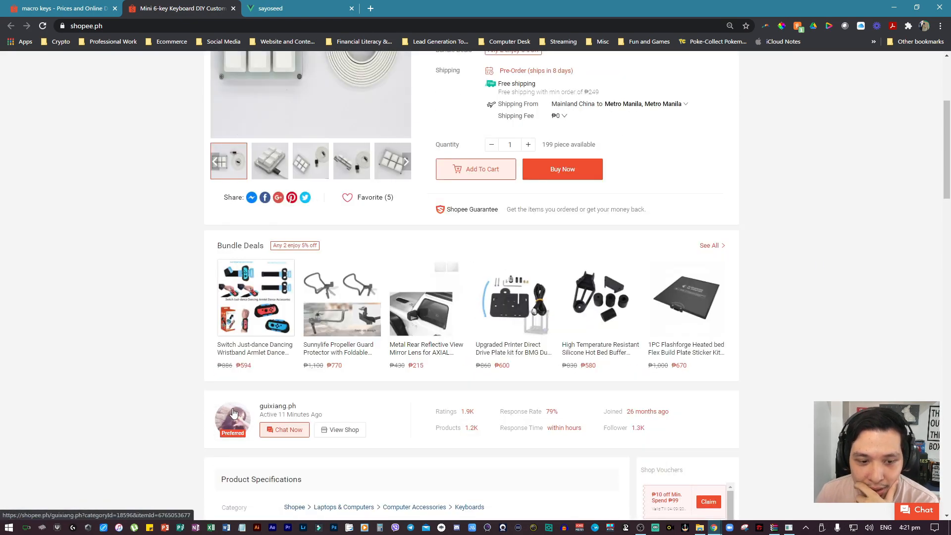
pyautogui.scroll(-3)
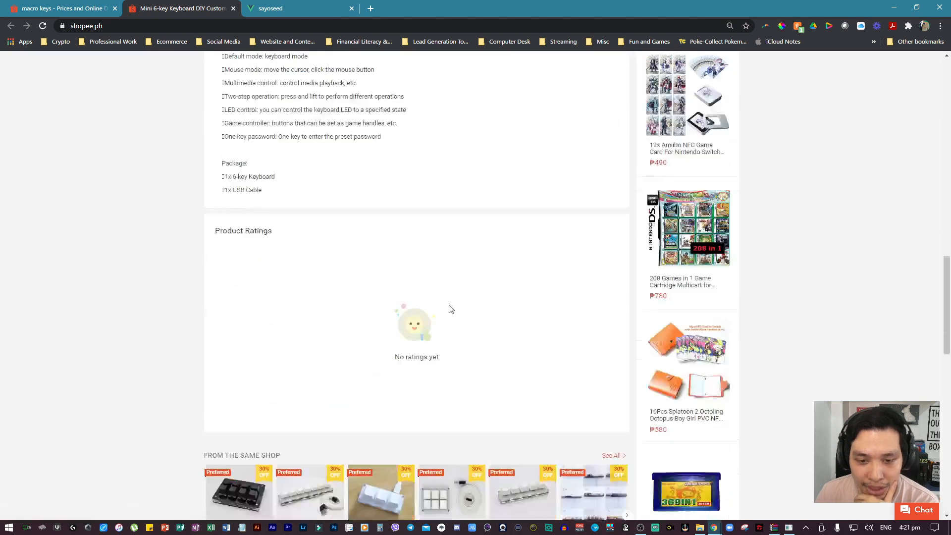
pyautogui.scroll(-3)
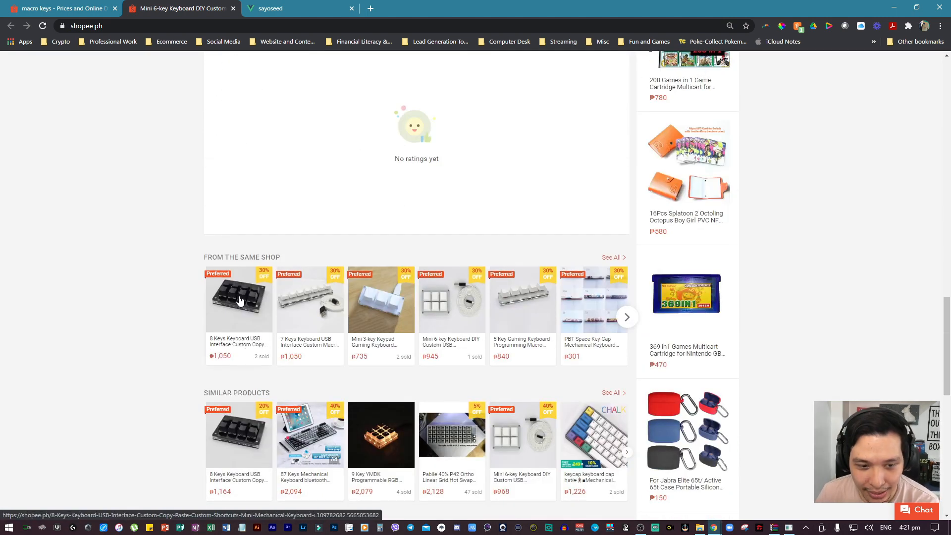
pyautogui.click(239, 299)
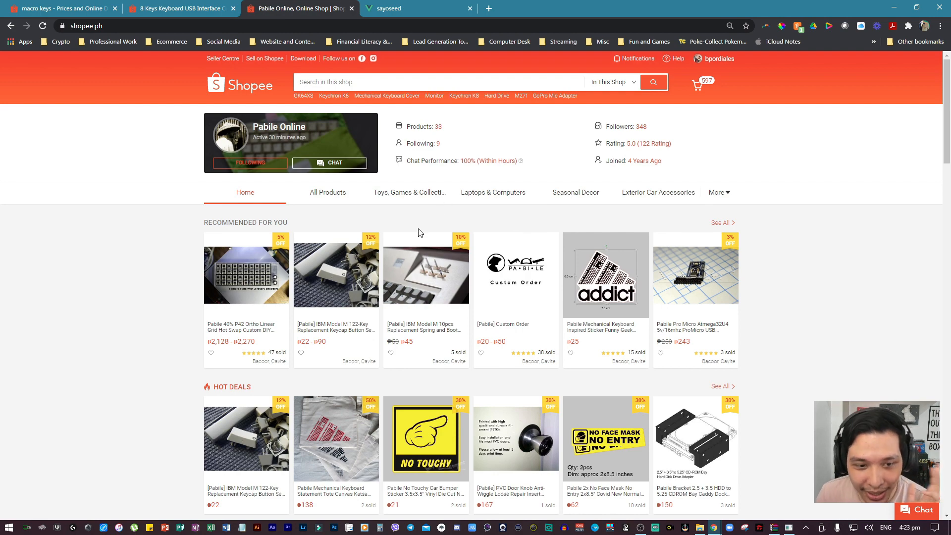
pyautogui.scroll(-3)
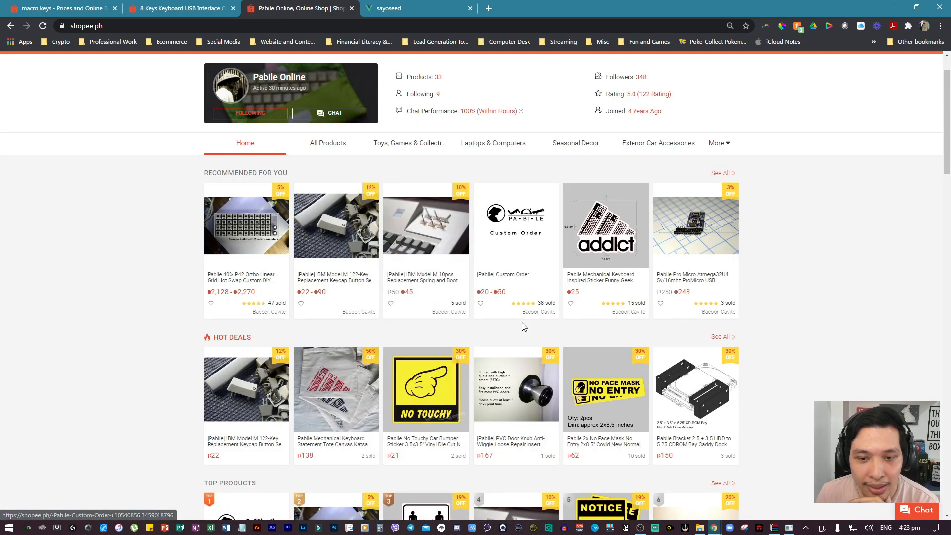
pyautogui.scroll(-3)
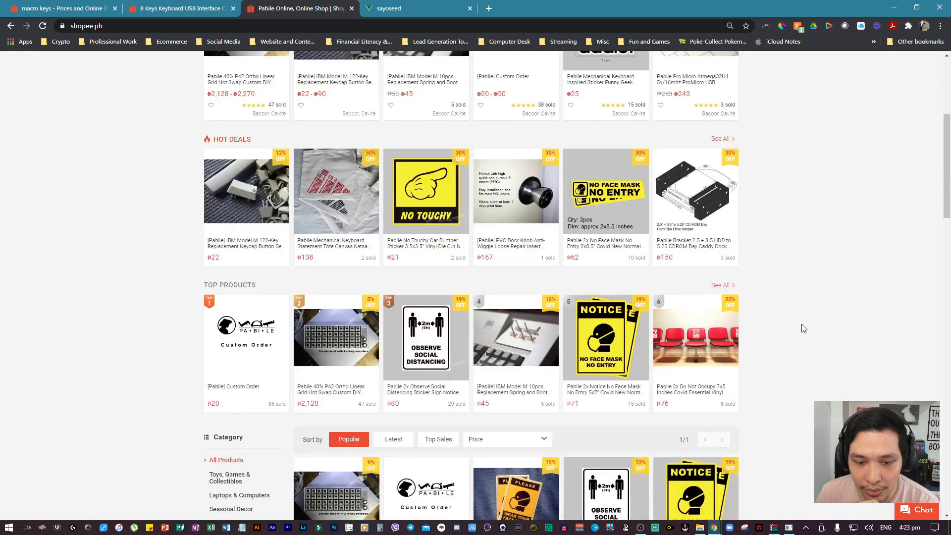
pyautogui.scroll(3)
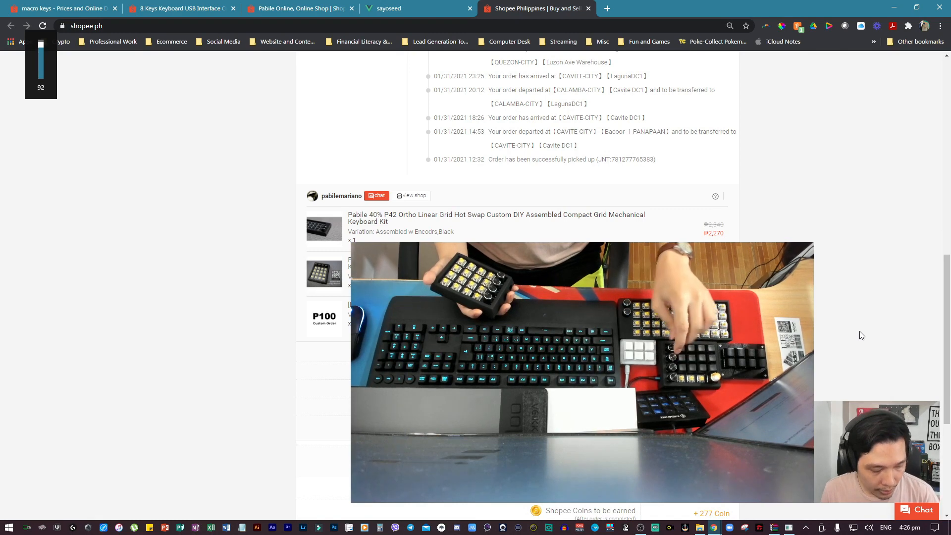
# Step: Adjust the order page zoom via Ctrl+- and the zoom popup, enlarging the text
pyautogui.press('ctrl+-')
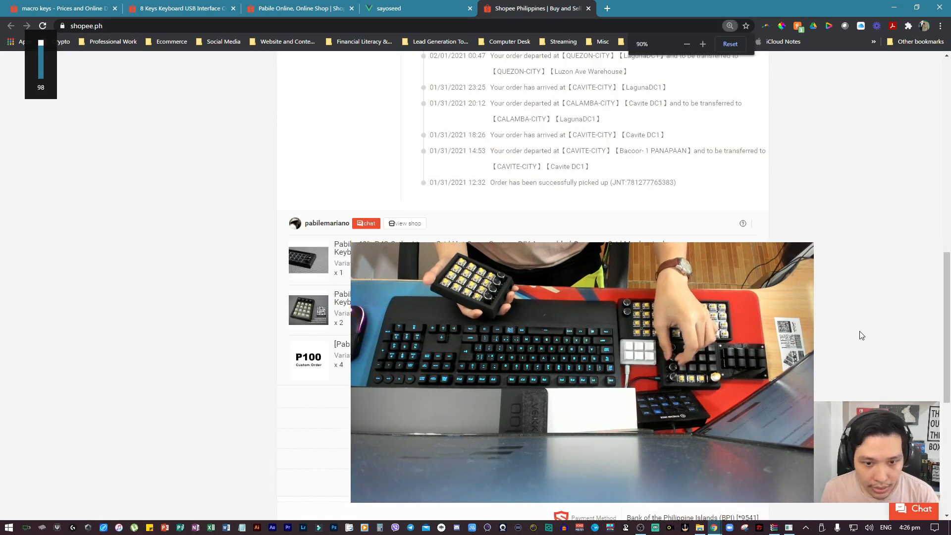
pyautogui.scroll(-3)
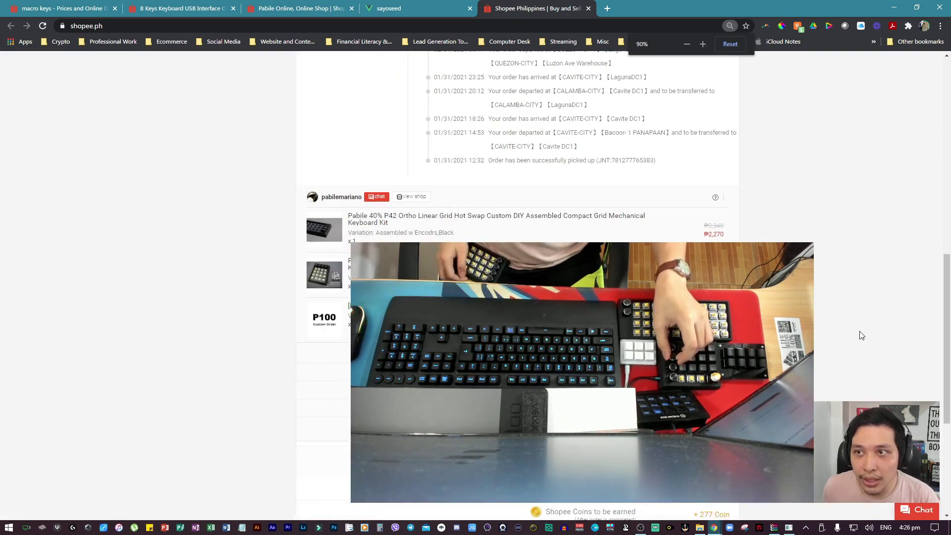
pyautogui.click(703, 44)
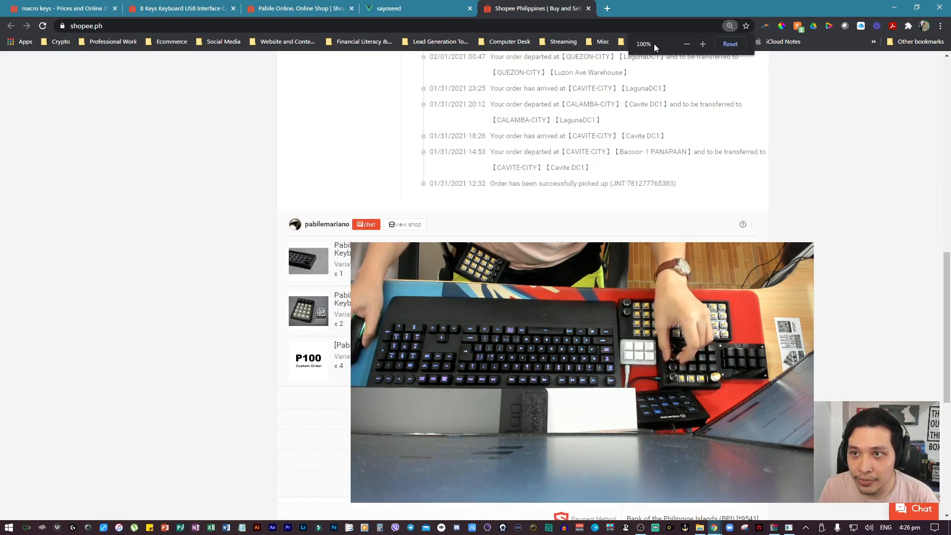
pyautogui.click(703, 44)
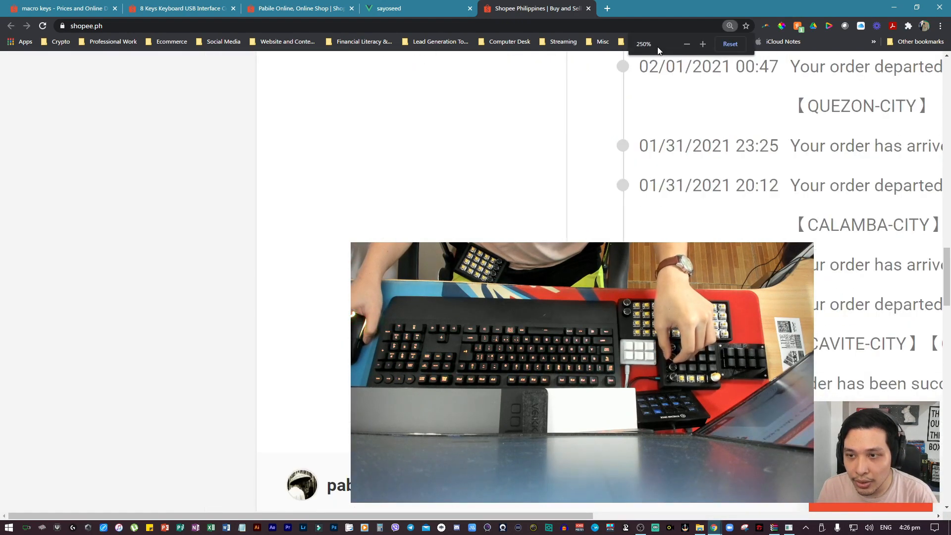
pyautogui.click(703, 44)
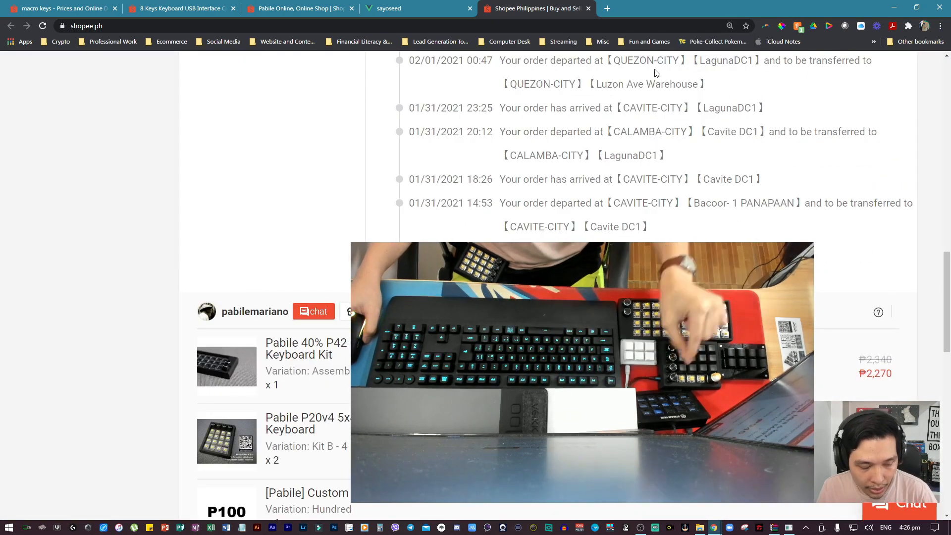
# Step: Zoom the tracking history up to around 200–250% and scroll down to read it
pyautogui.press('ctrl++')
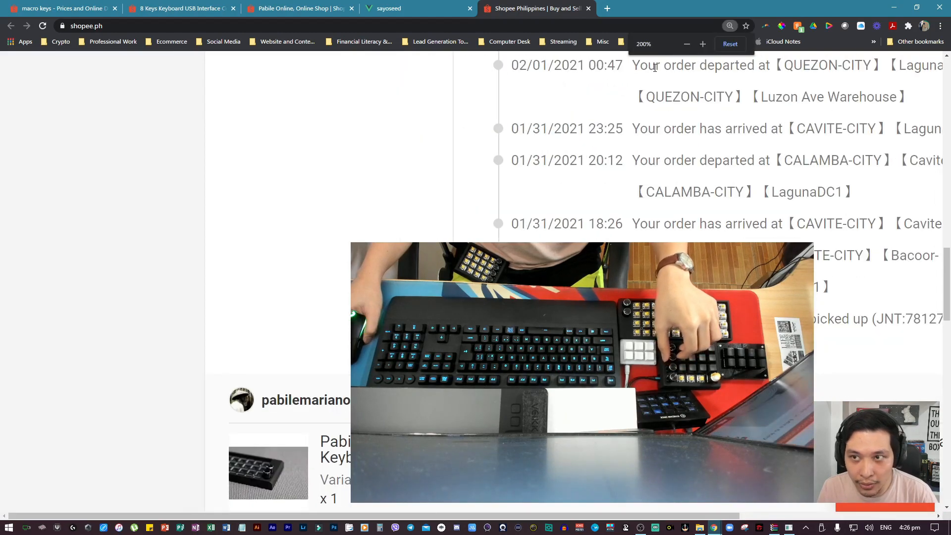
pyautogui.click(702, 45)
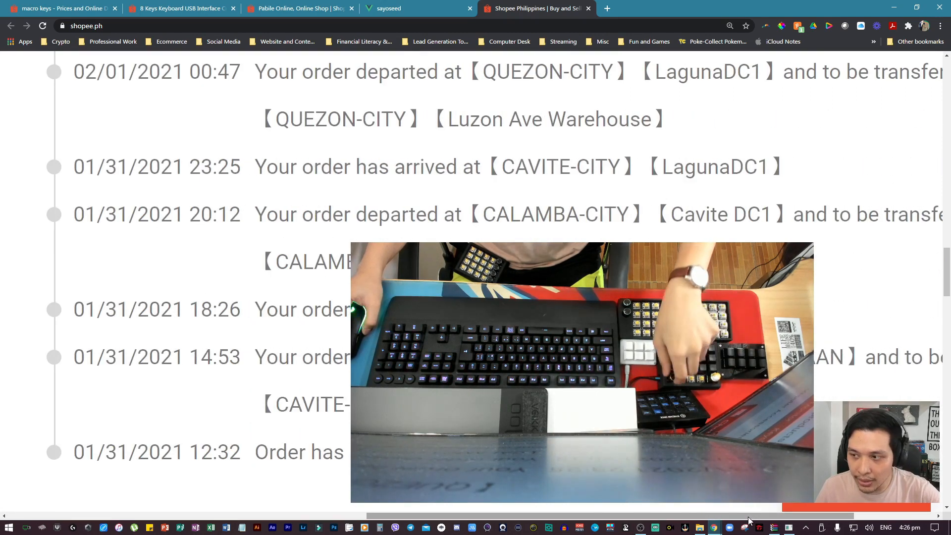
pyautogui.scroll(-3)
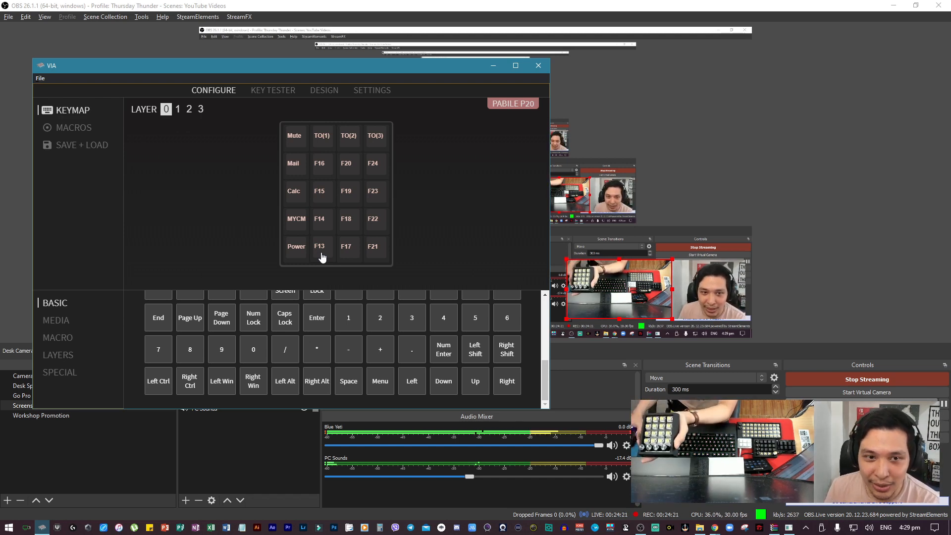
pyautogui.moveTo(226, 167)
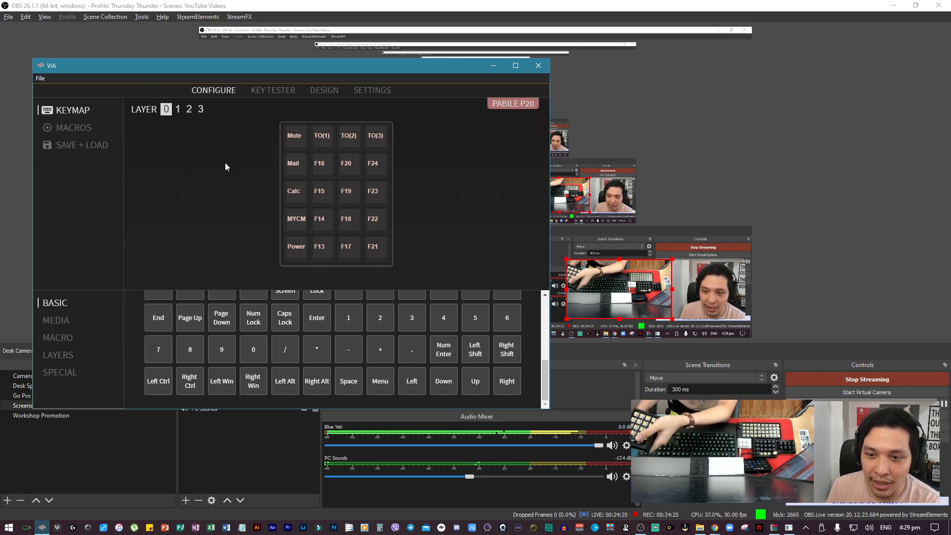
pyautogui.moveTo(297, 152)
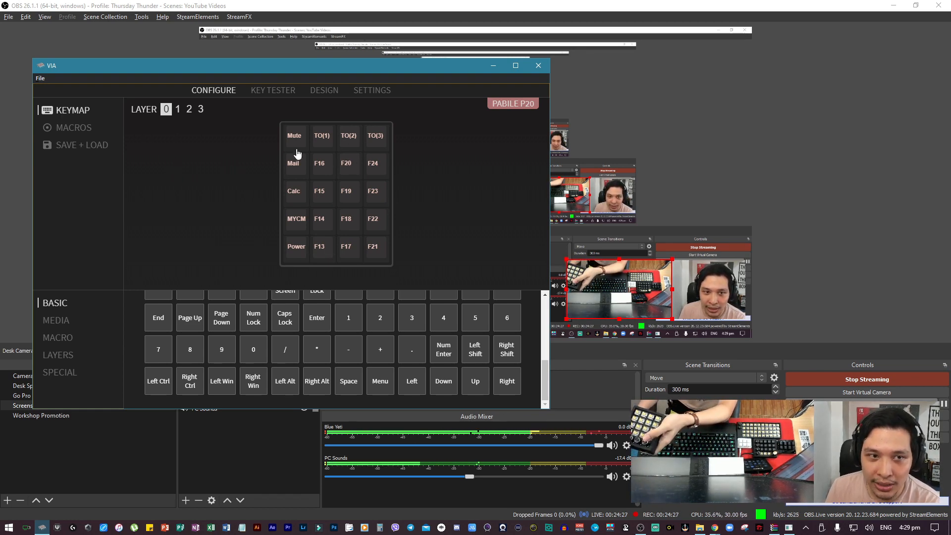
pyautogui.click(178, 109)
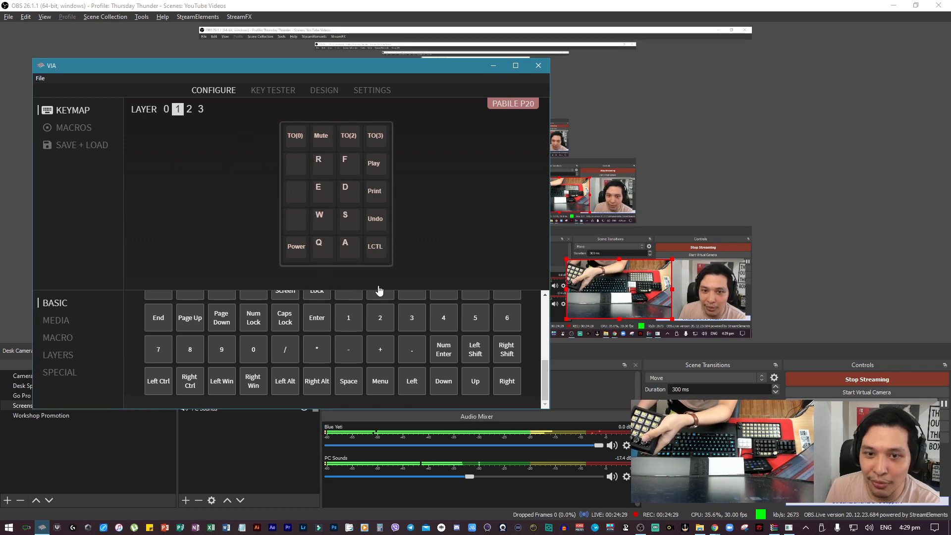
pyautogui.click(189, 109)
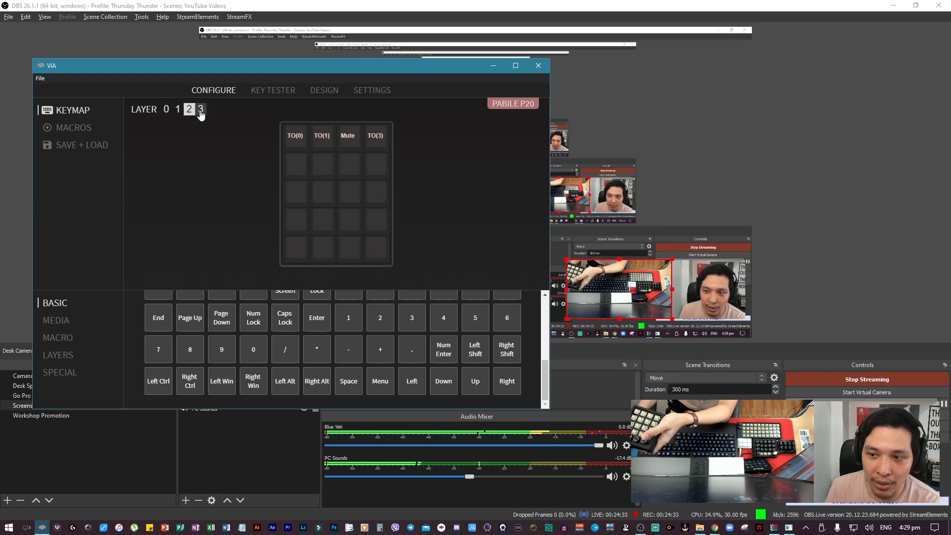
pyautogui.click(167, 109)
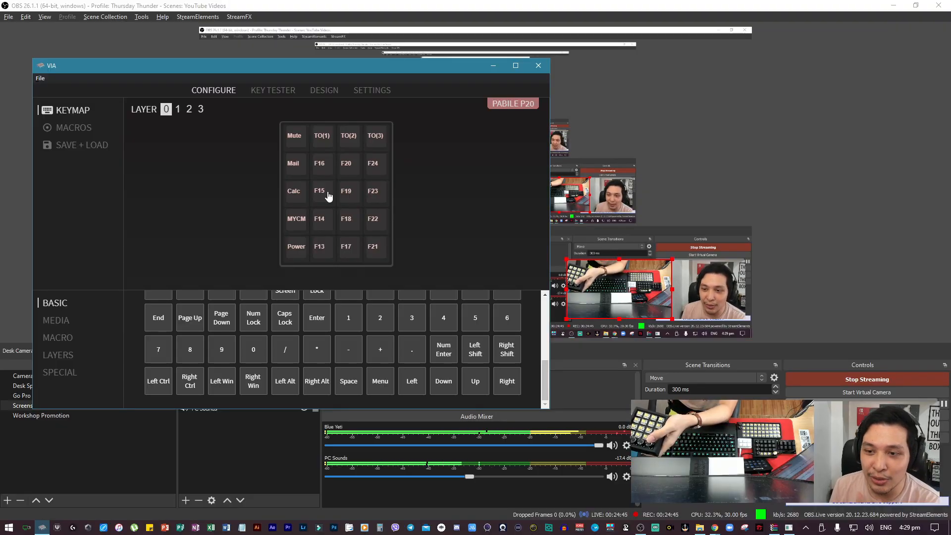
pyautogui.moveTo(261, 199)
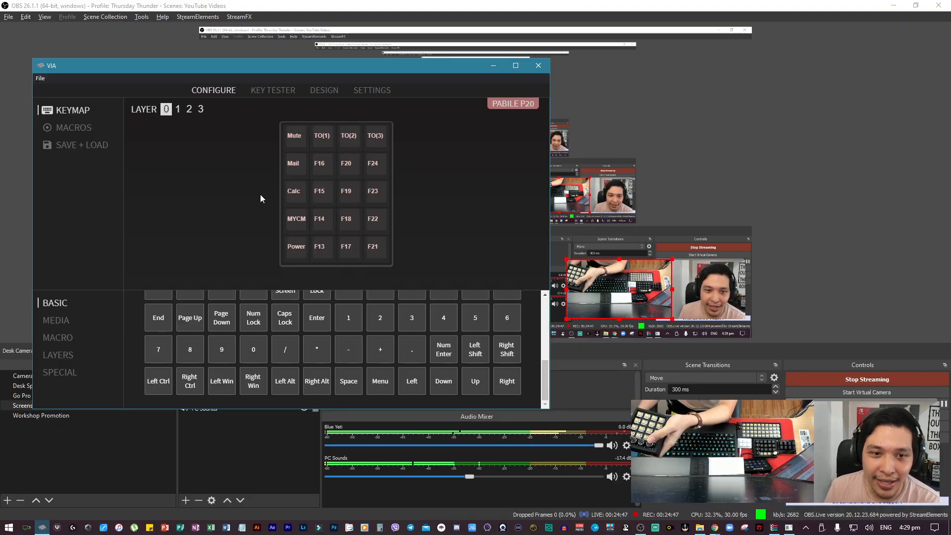